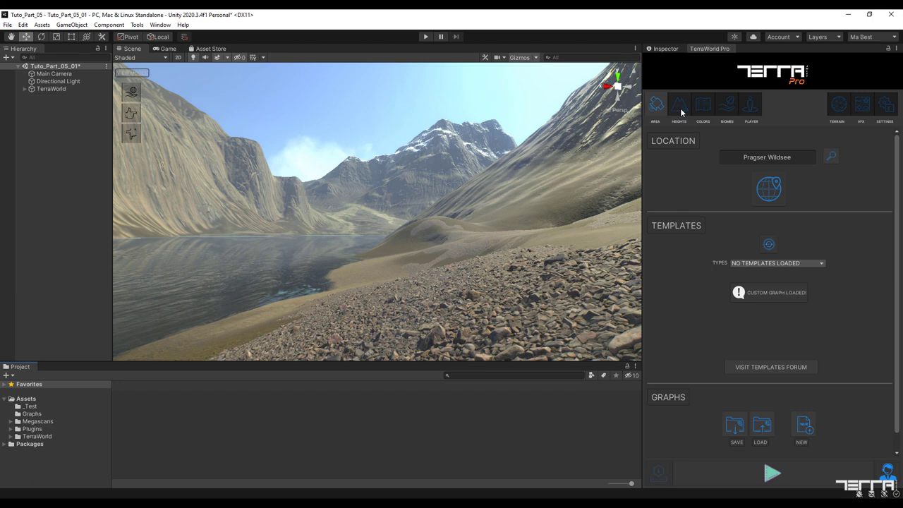
# - View the heightmap graph's erosion and slope filters, then the colormap layer nodes
pyautogui.click(680, 104)
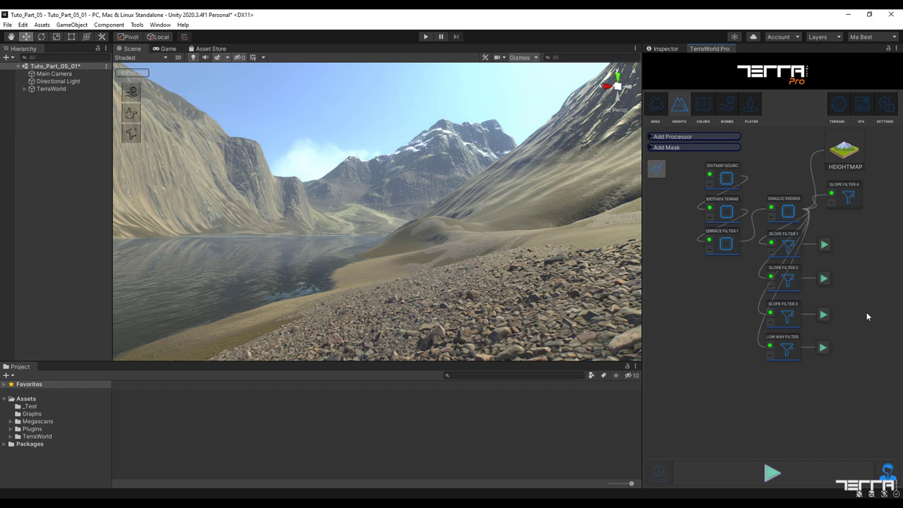
pyautogui.click(700, 105)
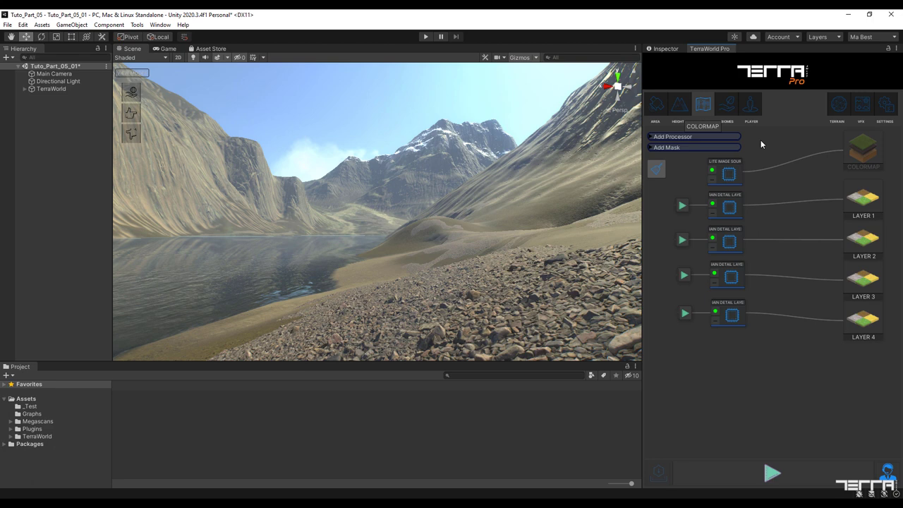
# - Add a Color Filter node and expand its Color Selection for green, tolerance 10
pyautogui.click(786, 172)
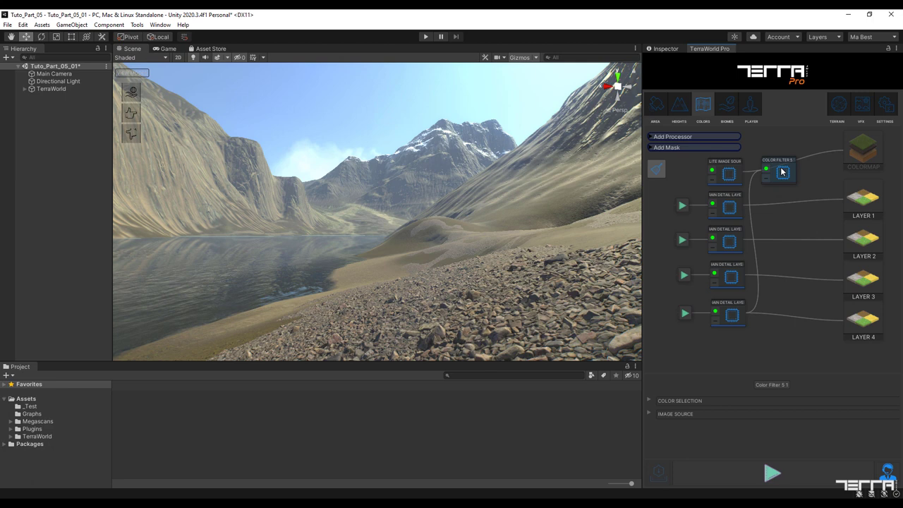
pyautogui.click(650, 400)
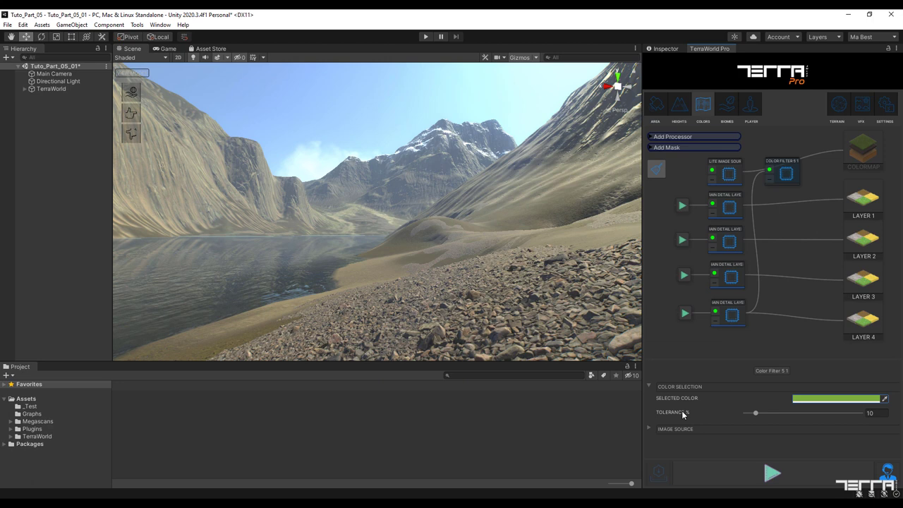
pyautogui.click(875, 413)
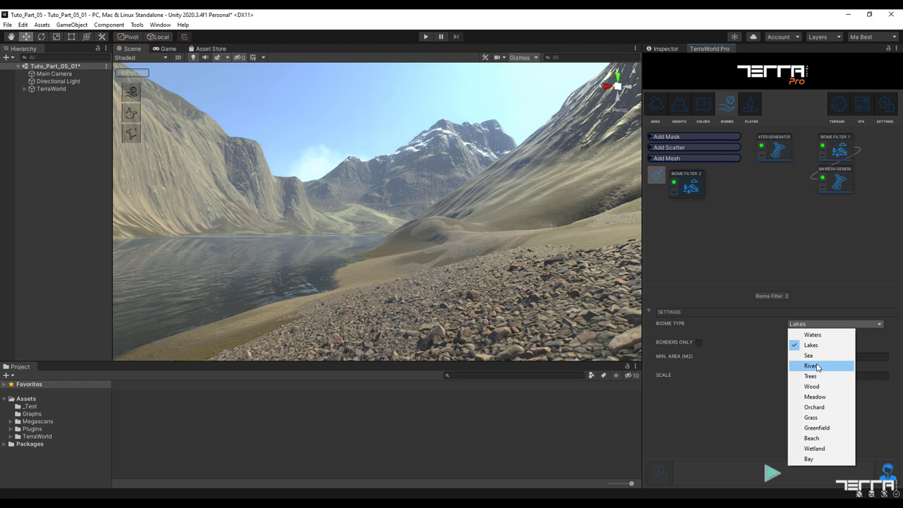
# - Set Biome Filter 2's biome type to River and add Biome Filter 3
pyautogui.click(809, 386)
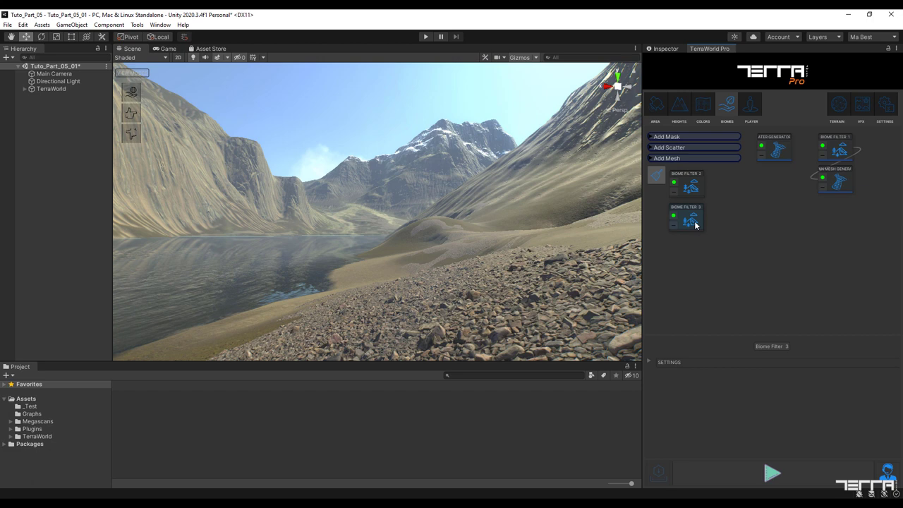
pyautogui.click(687, 215)
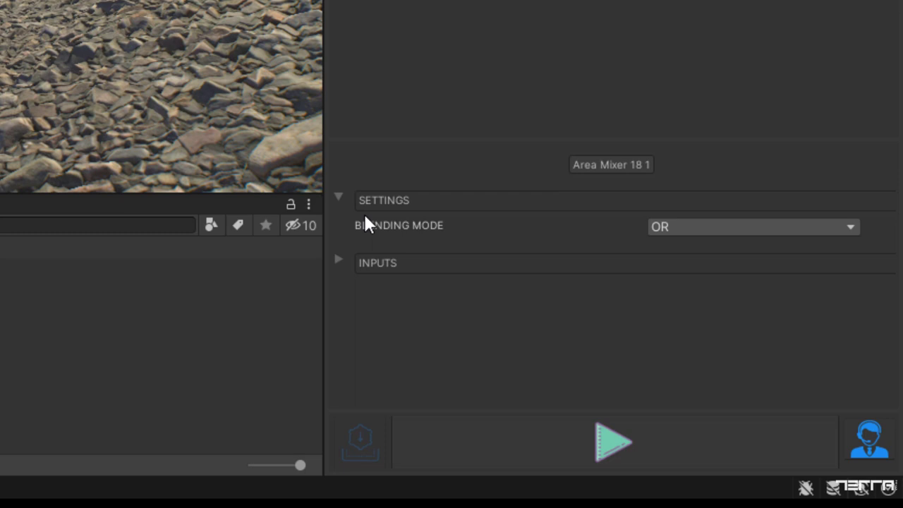
# - Add an OR Area Mixer fed by Biome Filters 3 and 2, placed below them
pyautogui.click(753, 226)
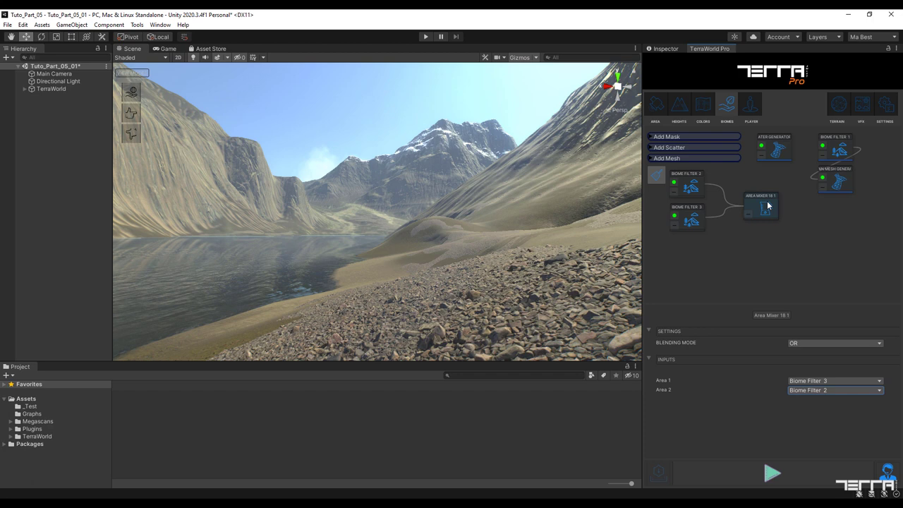
pyautogui.moveTo(760, 208); pyautogui.dragTo(684, 247)
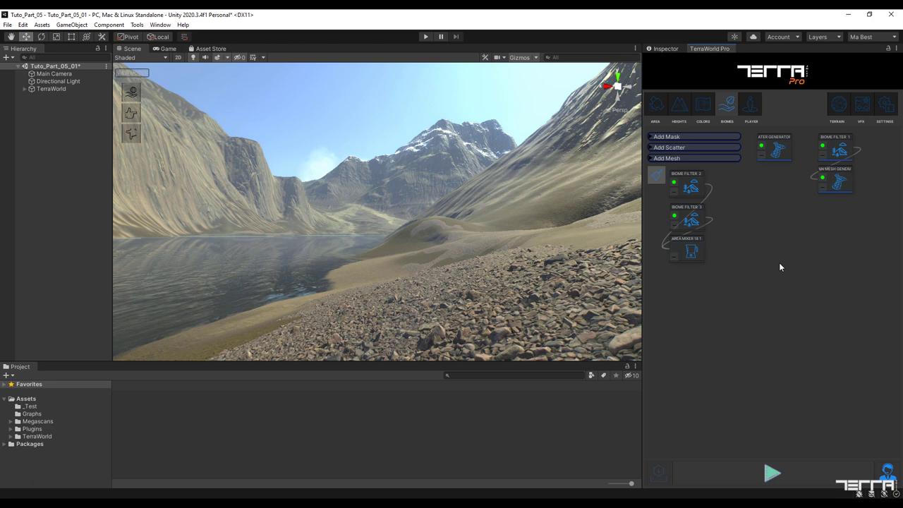
# - Add Biome Filter 4, set its biome type, and add a second Area Mixer
pyautogui.click(734, 183)
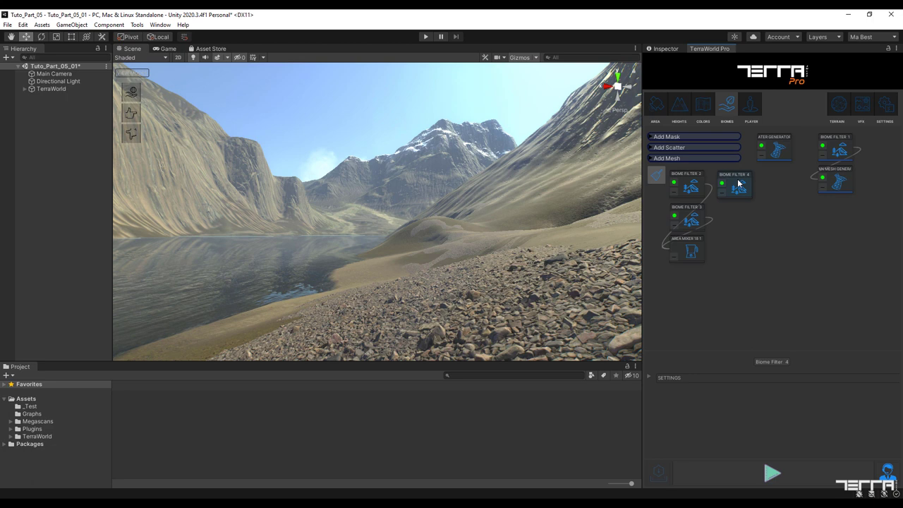
pyautogui.click(832, 356)
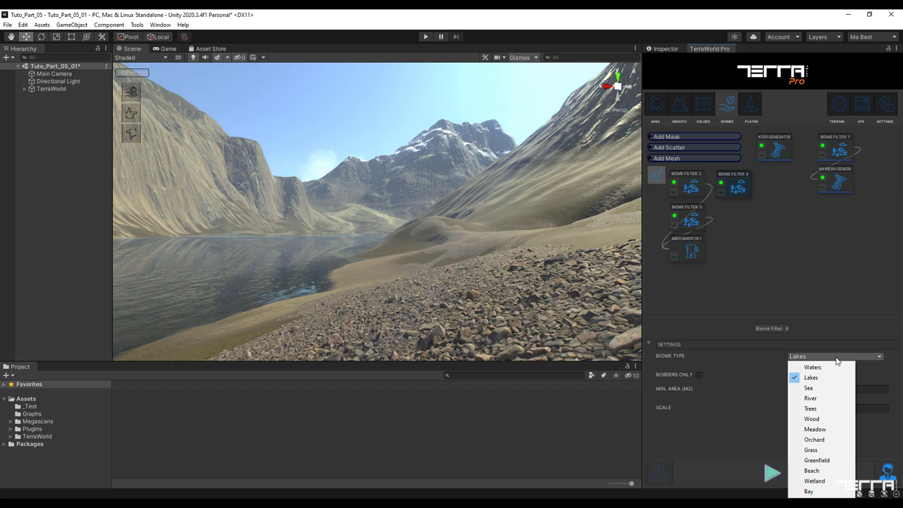
pyautogui.click(812, 439)
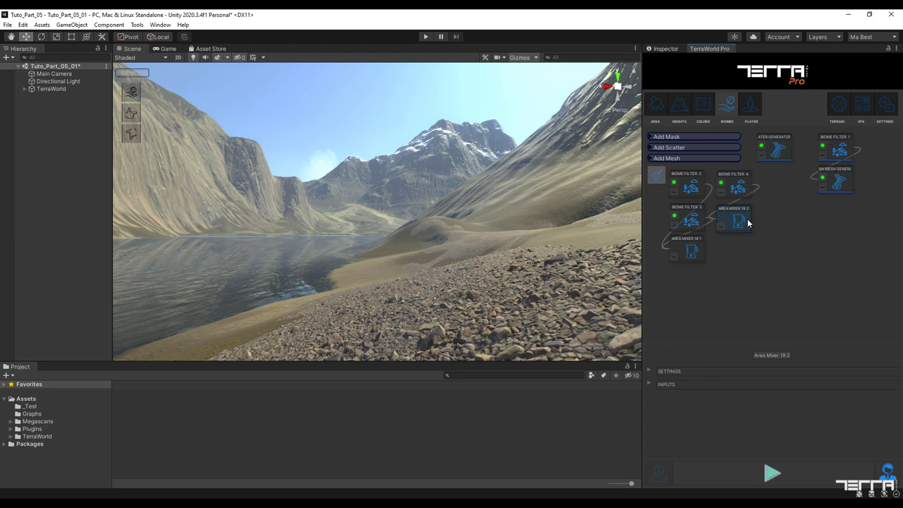
# - Wire Area Mixer 19 2 into Area Mixer 20 3's Area 2 input
pyautogui.click(668, 370)
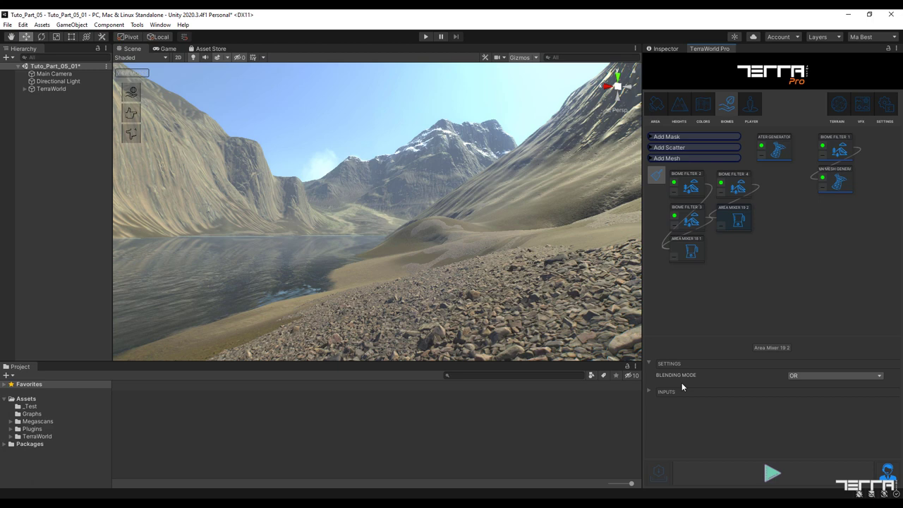
pyautogui.click(875, 391)
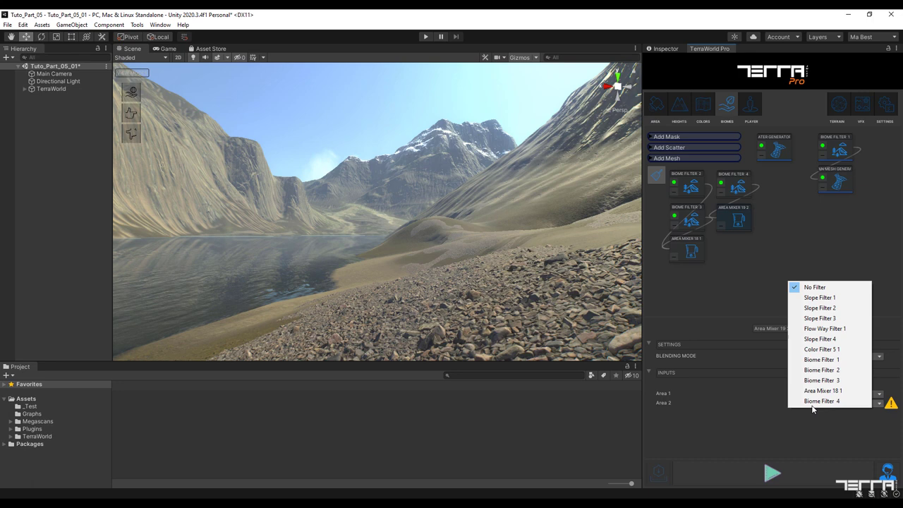
pyautogui.click(818, 401)
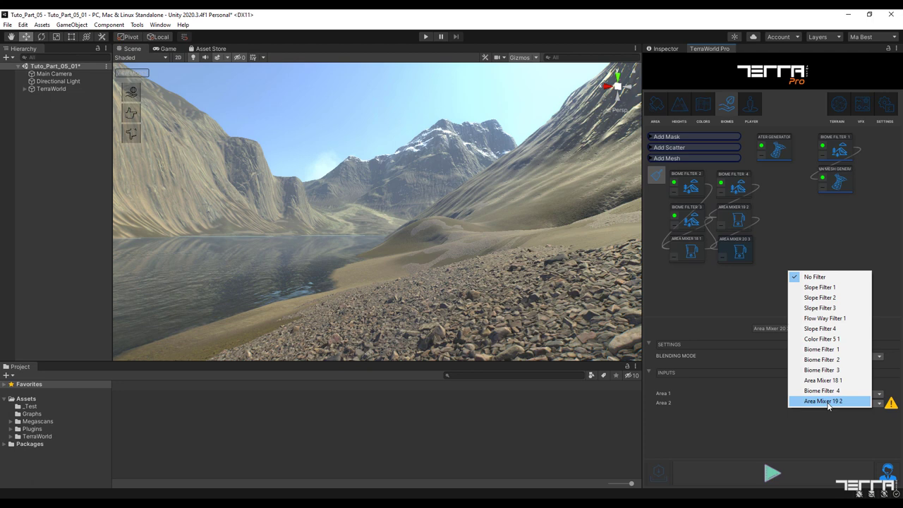
pyautogui.click(820, 400)
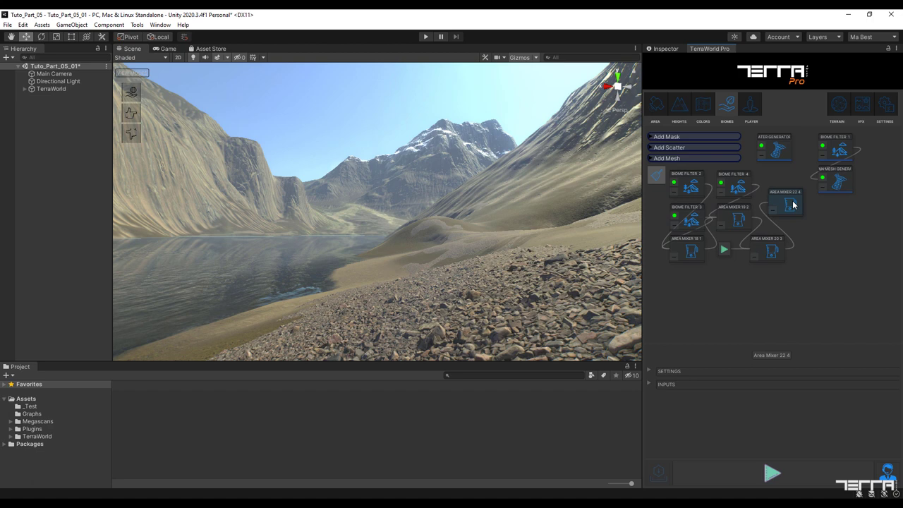
# - Set Area Mixer 22 4 to SUB, subtracting Slope Filter 4 from Area Mixer 20 3
pyautogui.click(832, 374)
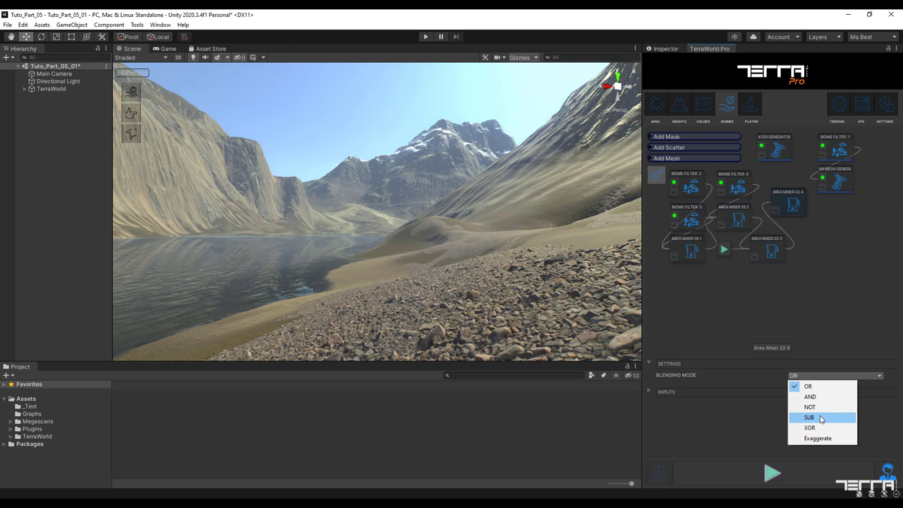
pyautogui.click(811, 416)
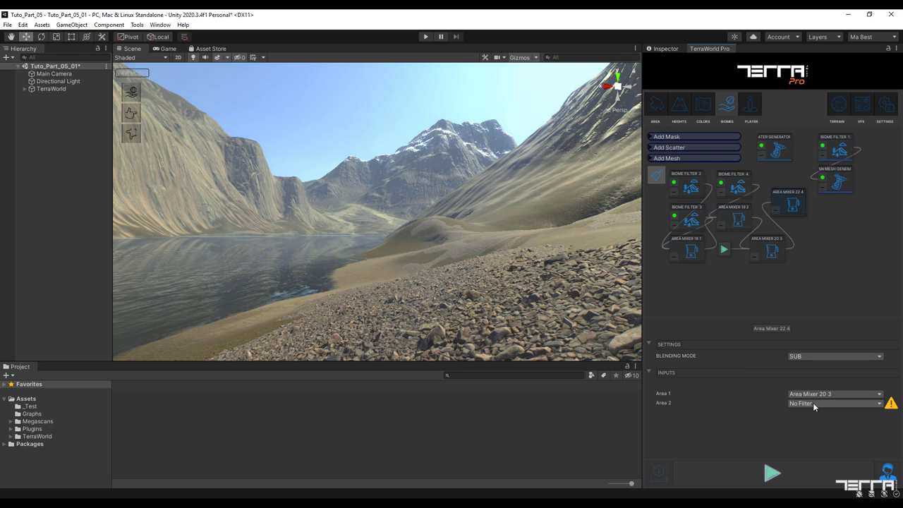
pyautogui.click(831, 404)
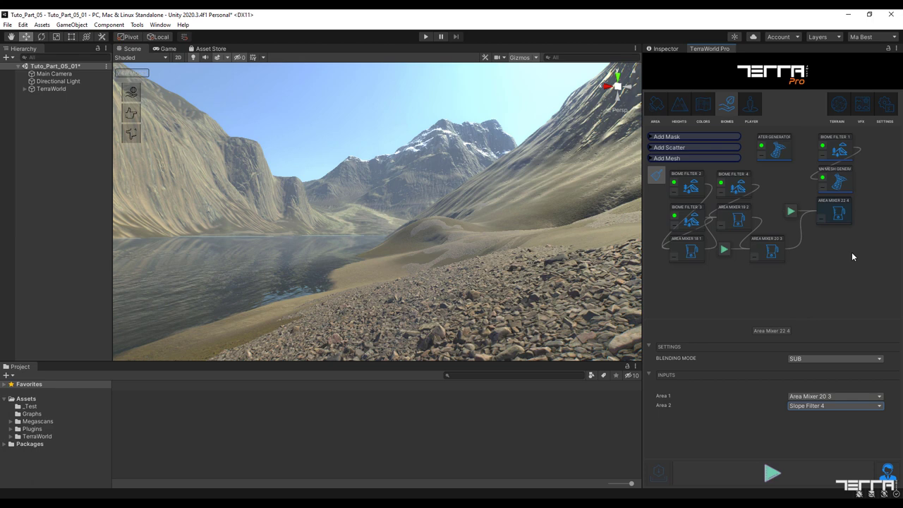
pyautogui.click(693, 147)
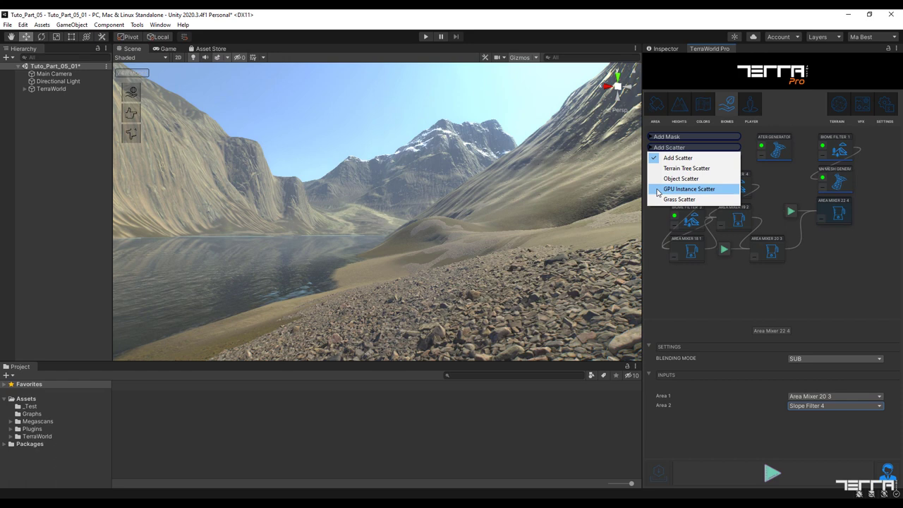
# - Add a GPU Instance Scatter layer and assign the pine_004_1_0 tree prefab
pyautogui.click(686, 189)
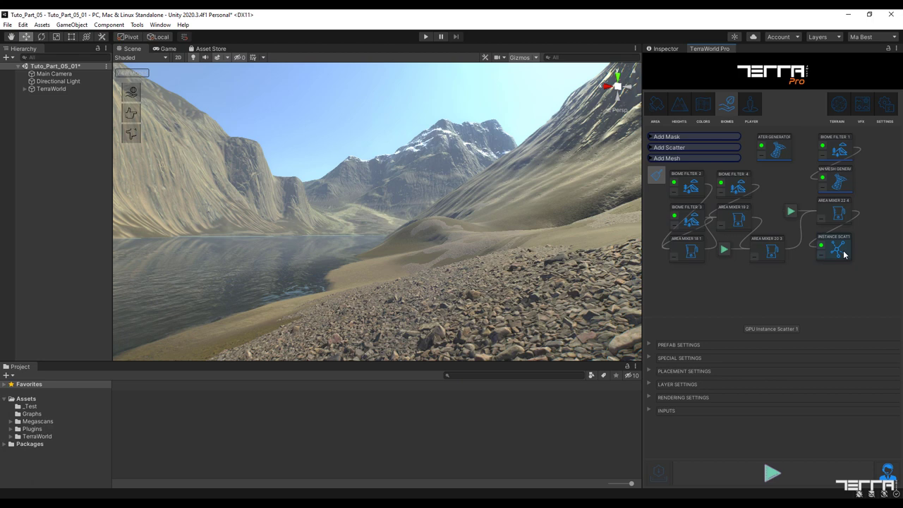
pyautogui.click(678, 345)
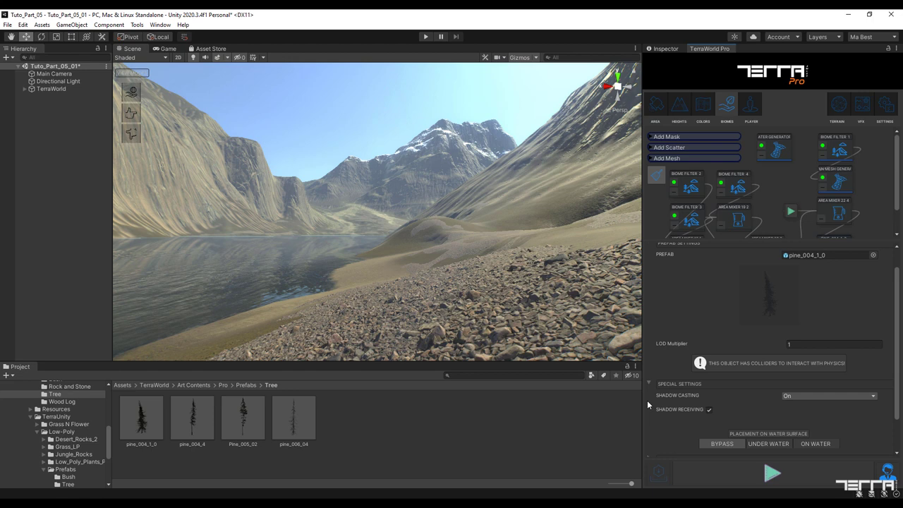
# - Enable Horizontal Rotation on the pine_004_1_0 scatter and generate the pine-covered world
pyautogui.scroll(-3)
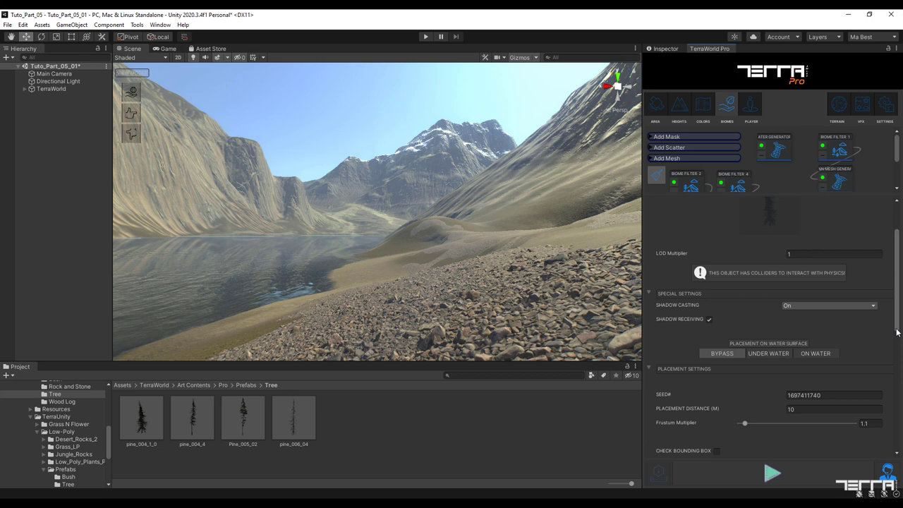
pyautogui.scroll(-3)
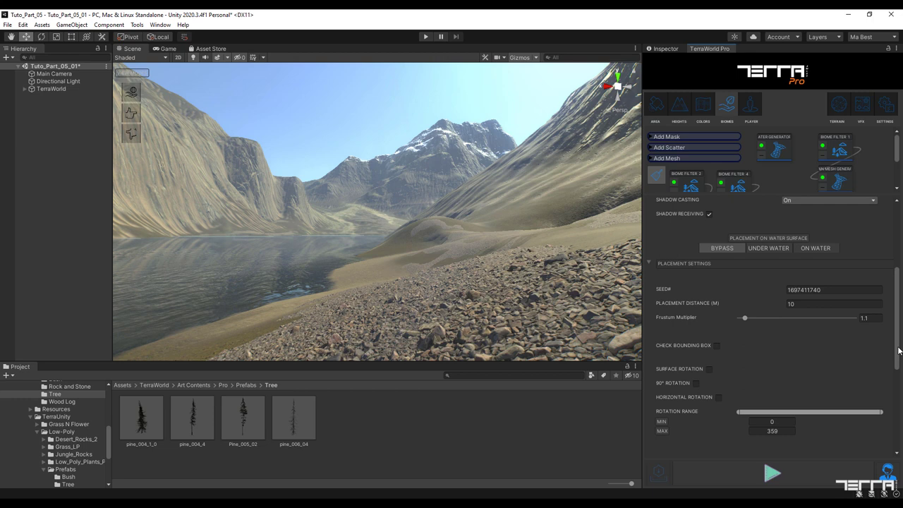
pyautogui.click(718, 370)
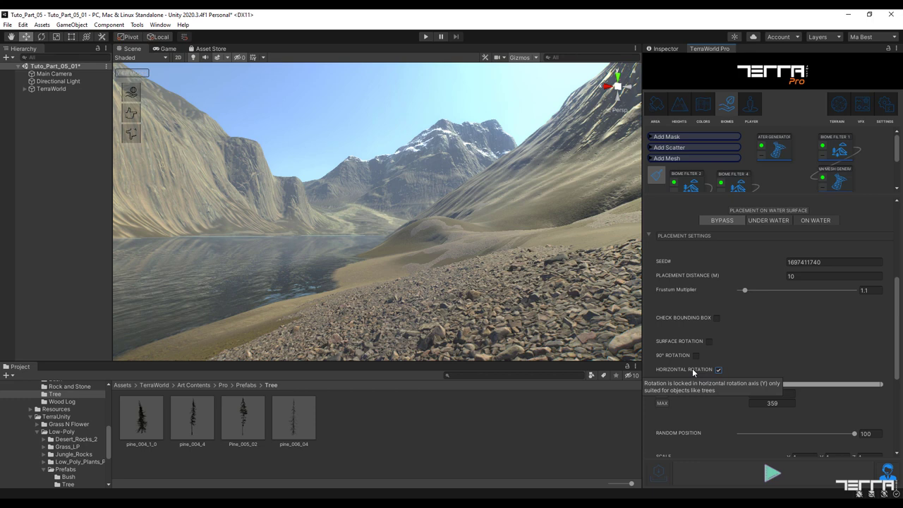
pyautogui.scroll(-3)
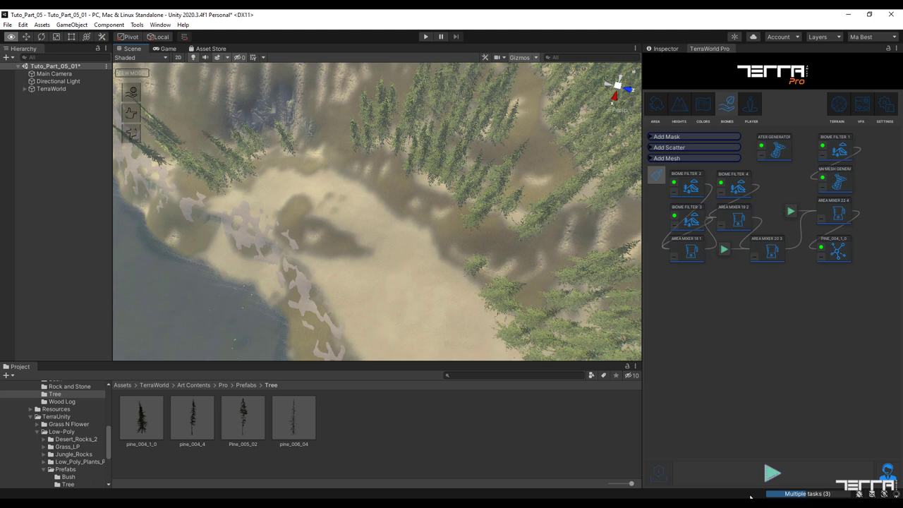
# - Set the Quality LOD Bias to 4, then go back to the TerraWorld Pro graph
pyautogui.click(25, 25)
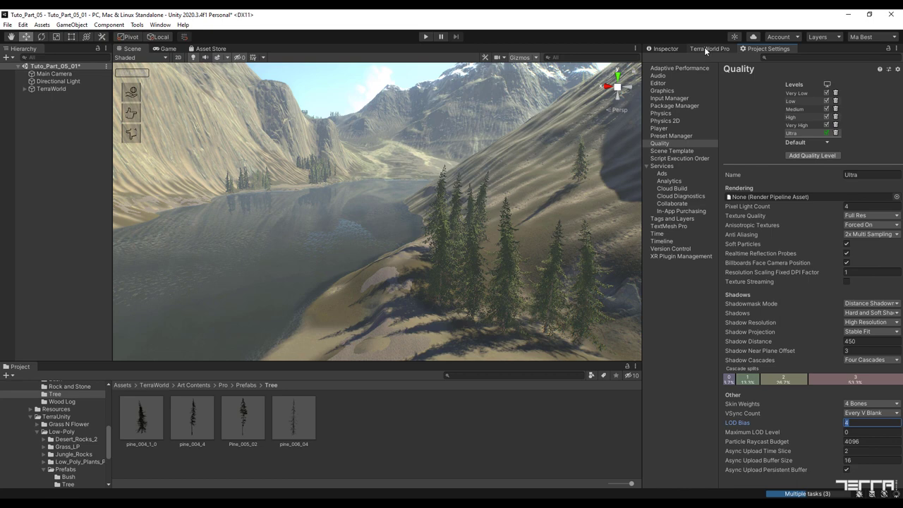
pyautogui.click(707, 48)
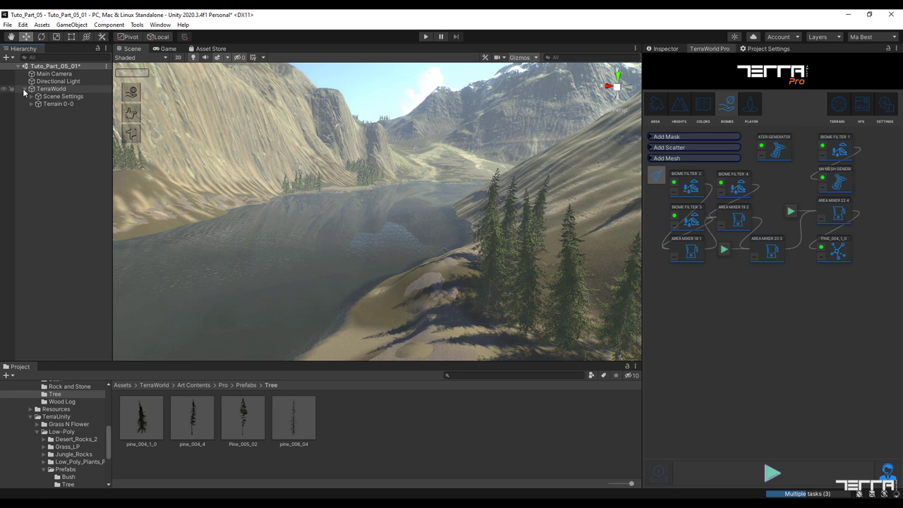
# - Reveal the terrain's layers and confirm a new Models Distance for pine_004_1_0
pyautogui.click(29, 104)
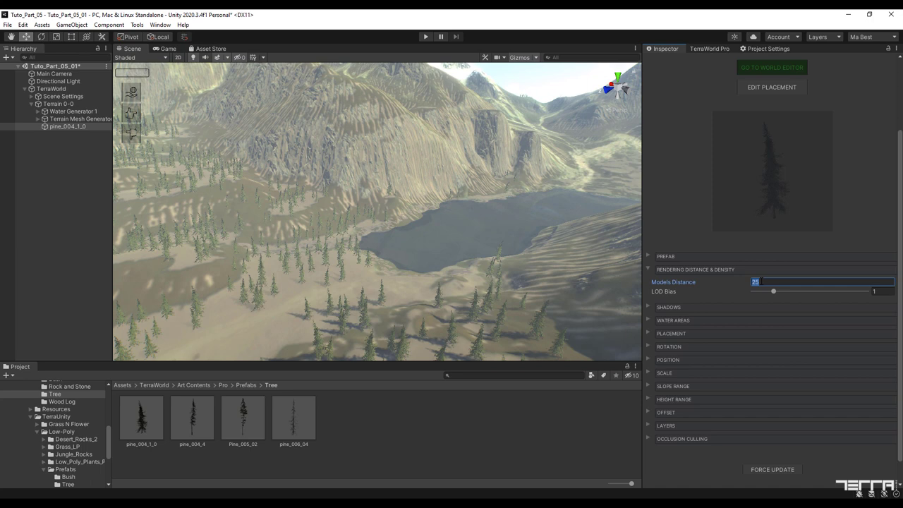
pyautogui.click(660, 282)
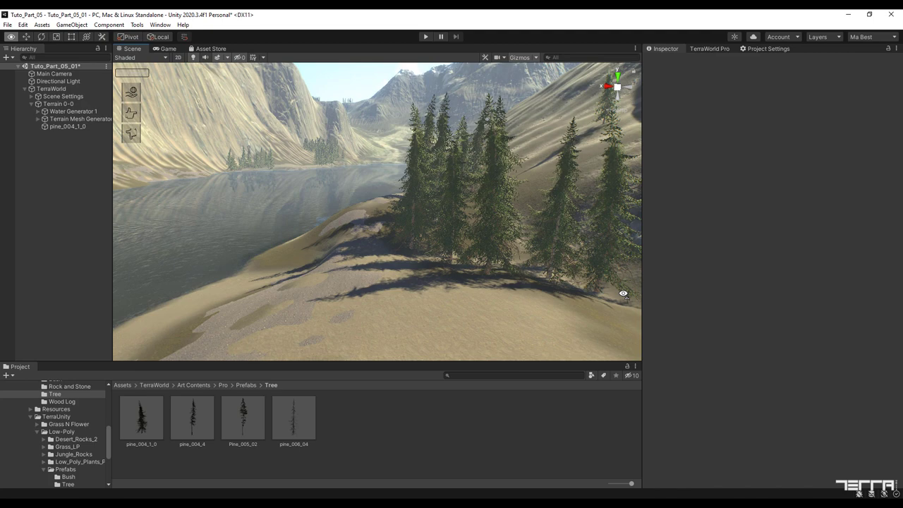
# - Create a new cube object from the GameObject > 3D Object menu
pyautogui.click(69, 24)
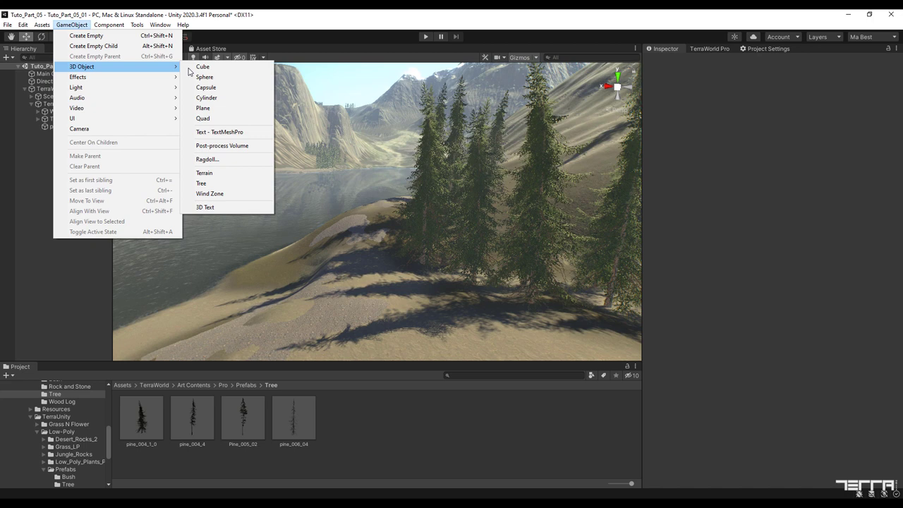
pyautogui.click(203, 65)
pyautogui.write('Dummy')
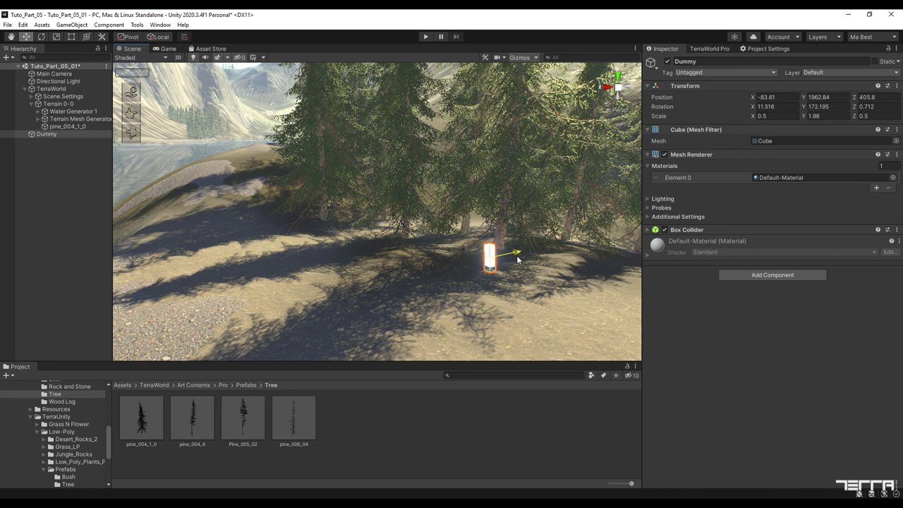
# - Review pine_004_1_0's Scale settings, reselect Dummy, then bring up the TerraWorld editor
pyautogui.click(67, 126)
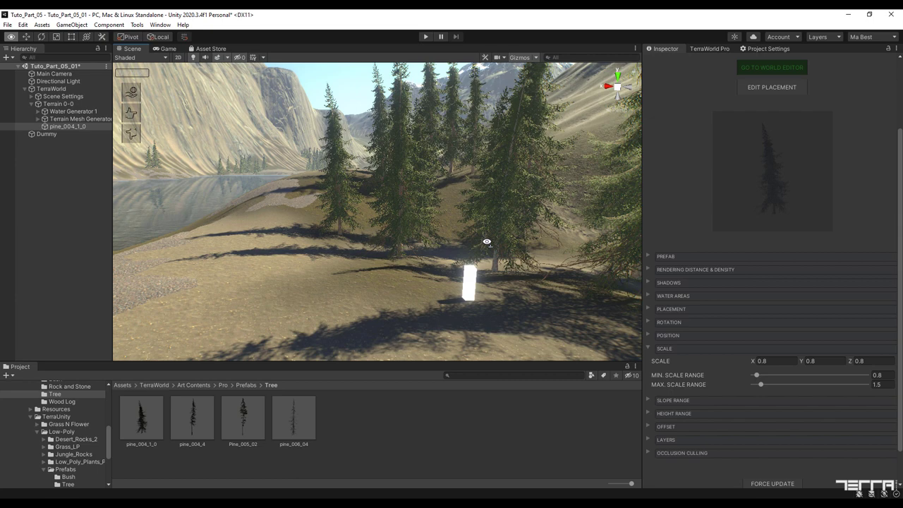
pyautogui.click(45, 146)
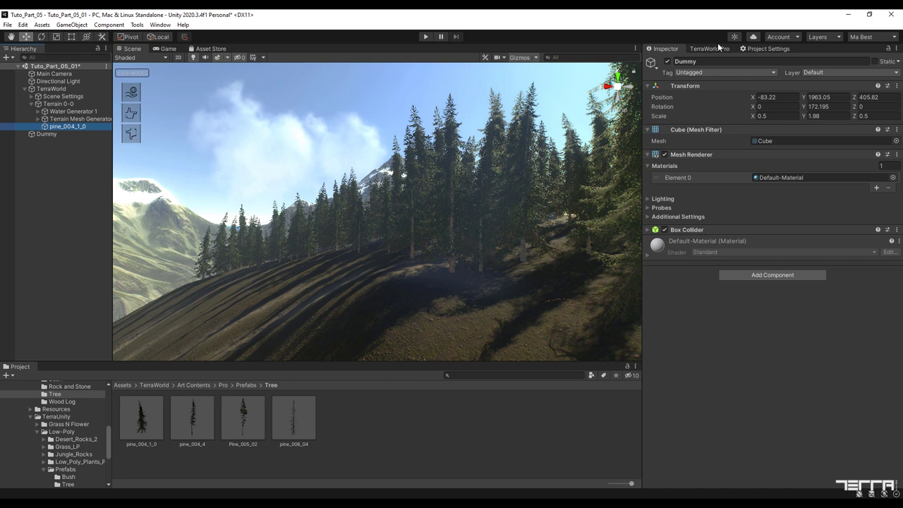
pyautogui.click(706, 48)
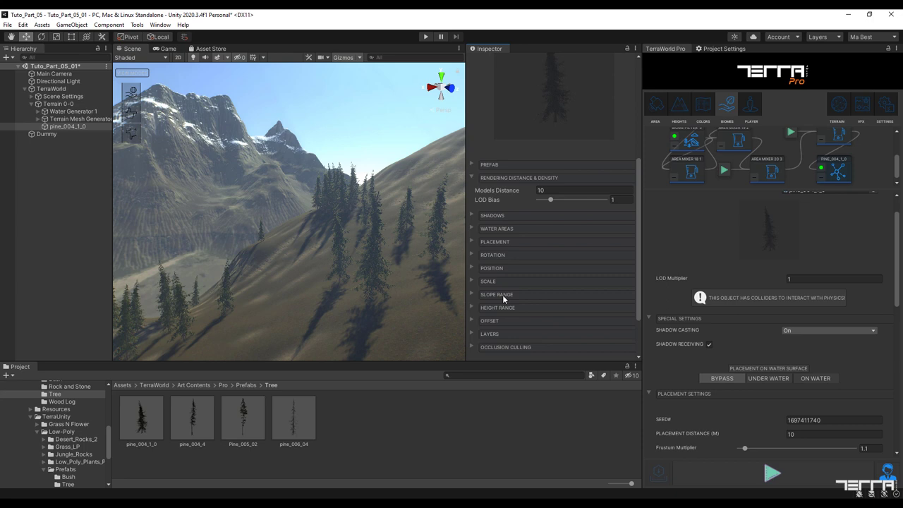
# - Go to TerraWorld Pro's main page showing Location, Templates and Graphs
pyautogui.click(486, 281)
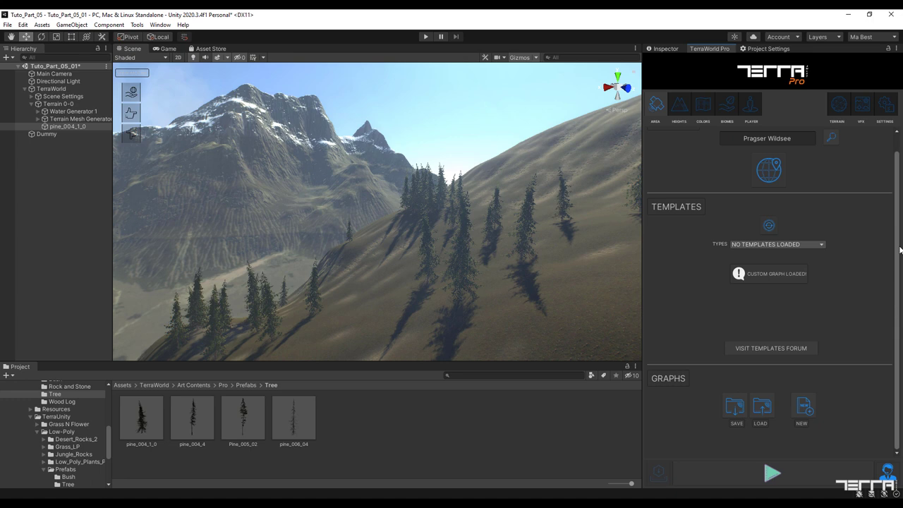
# - Save the current graph through Graphs > Save and confirm the file
pyautogui.click(732, 406)
pyautogui.write('Tuto_Part')
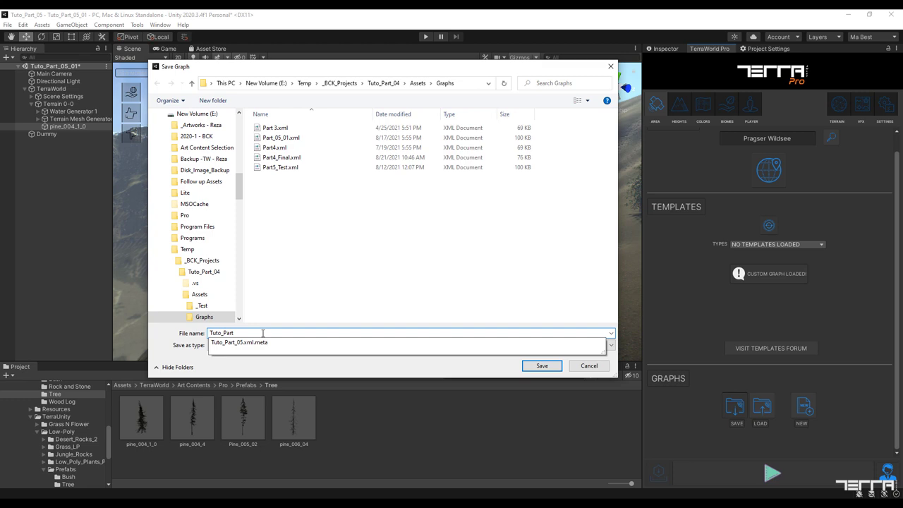
pyautogui.click(542, 365)
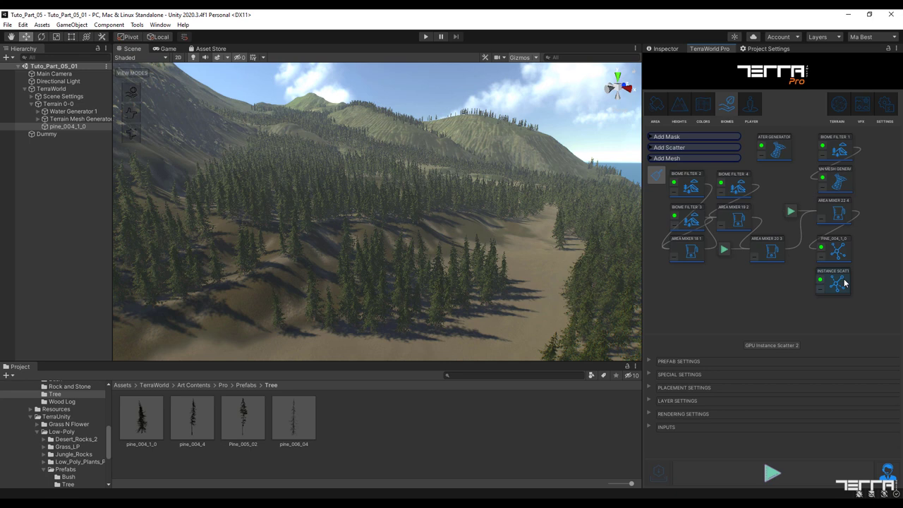
# - Select GPU Instance Scatter 2 and scroll through its settings
pyautogui.click(242, 417)
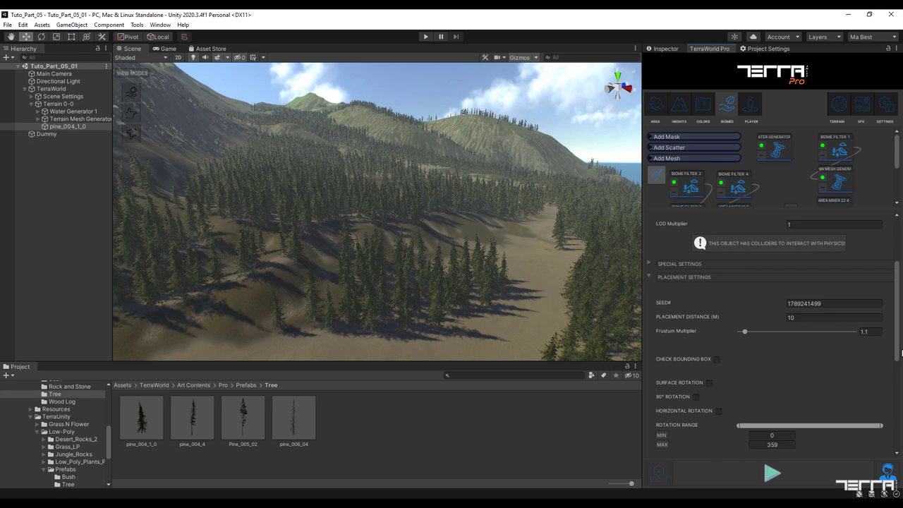
pyautogui.scroll(-3)
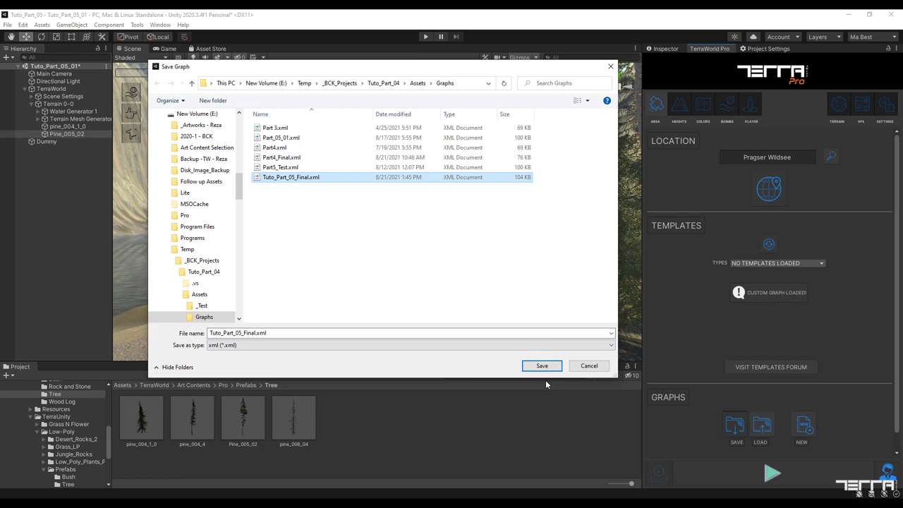
# - Save the graph file as Tuto_Part_05_Final.xml
pyautogui.click(541, 366)
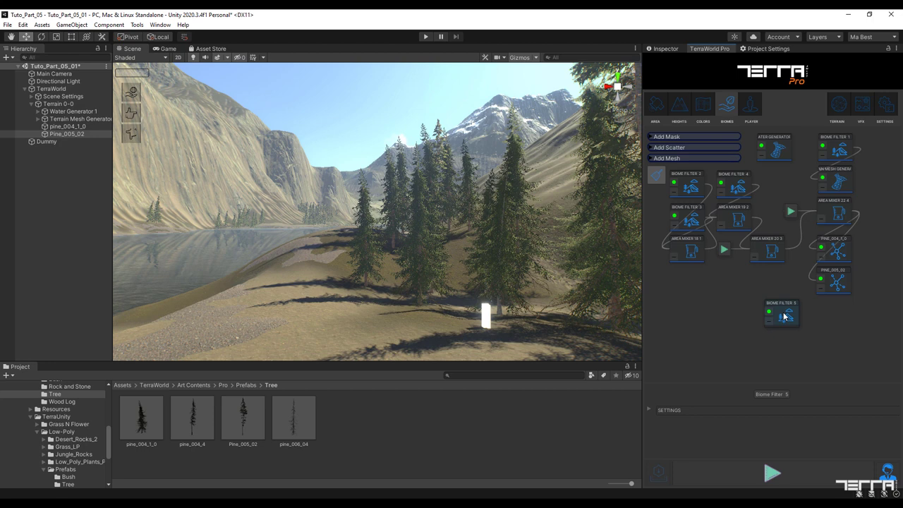
# - Limit Biome Filter 5 to river borders, then add an Area Mixer and expand its inputs
pyautogui.click(785, 318)
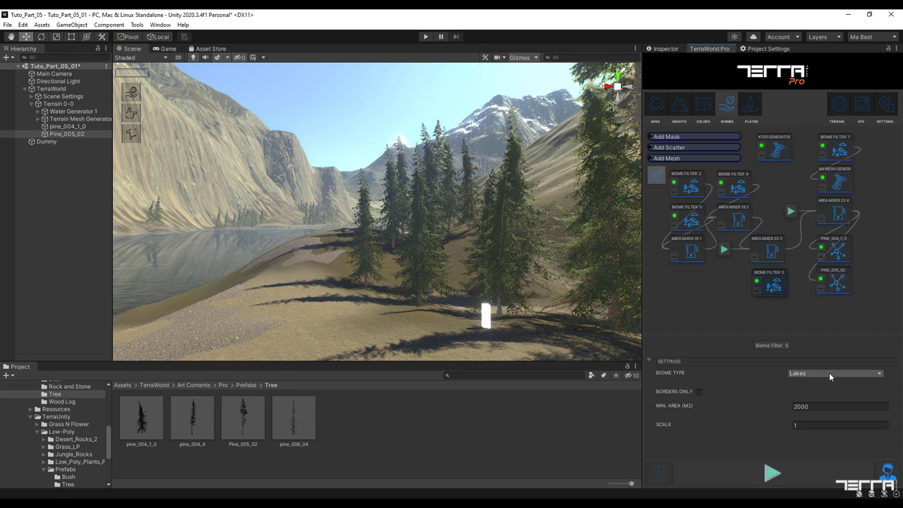
pyautogui.click(831, 374)
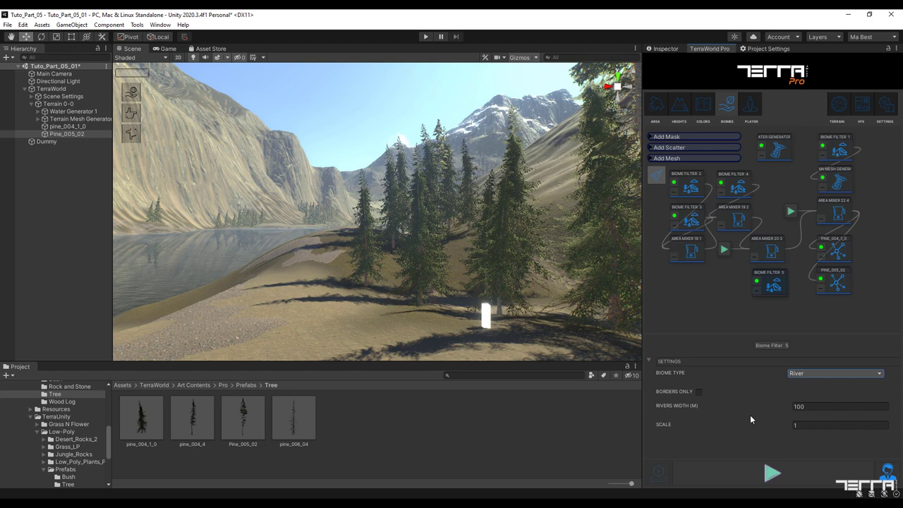
pyautogui.click(707, 385)
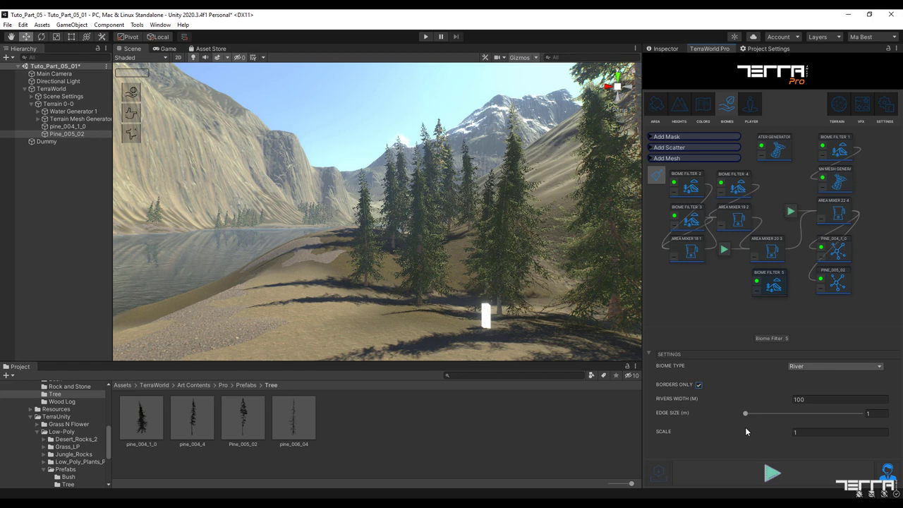
pyautogui.click(825, 399)
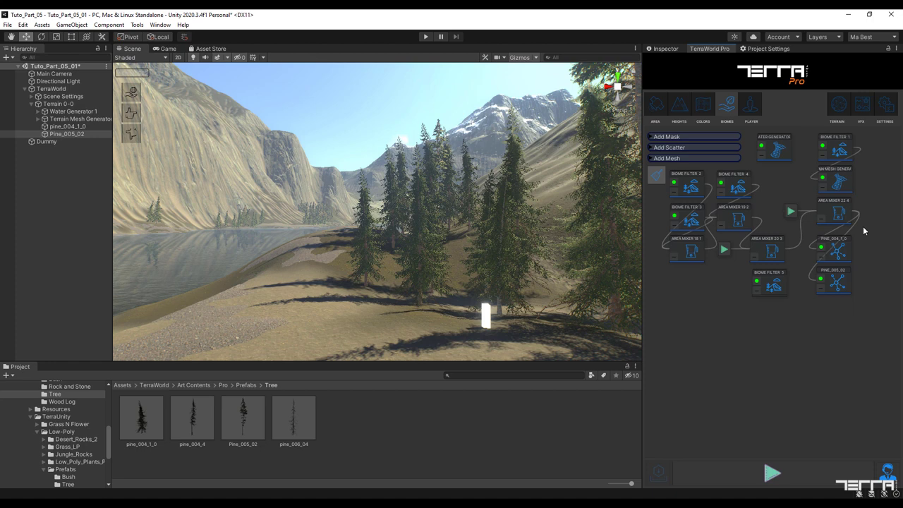
pyautogui.click(842, 144)
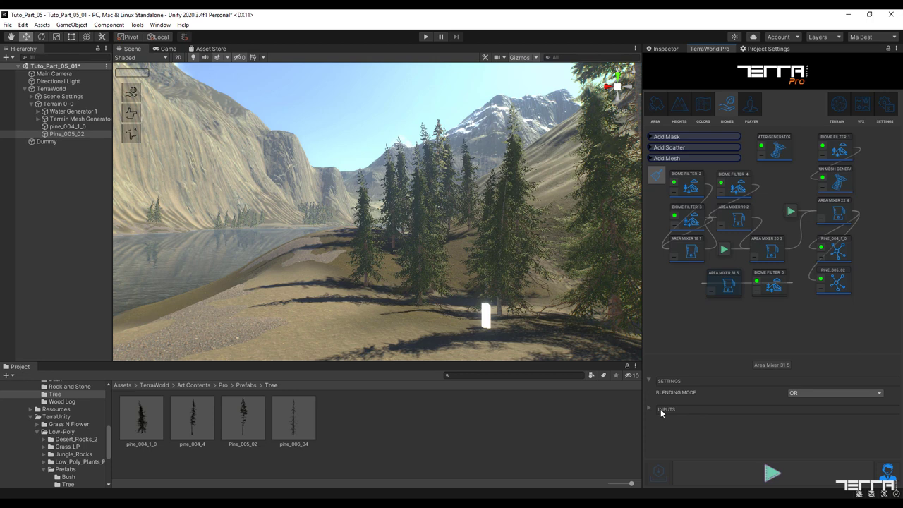
pyautogui.click(867, 412)
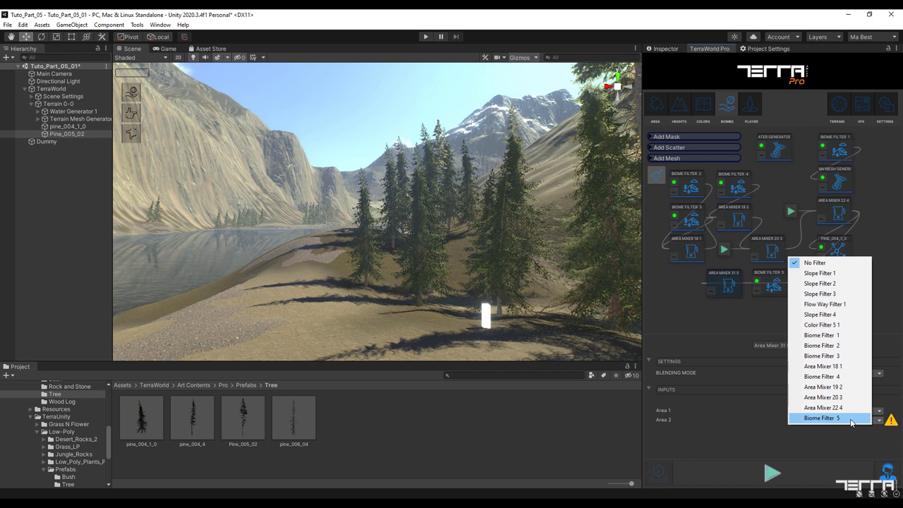
# - Choose Biome Filter 5 as the mixer's Area 2 input, then select a Hierarchy item
pyautogui.click(823, 419)
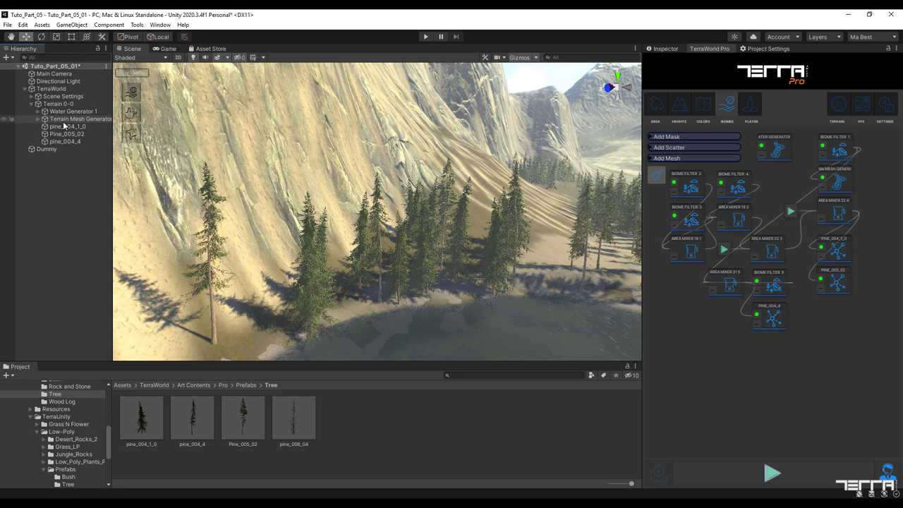
pyautogui.click(58, 127)
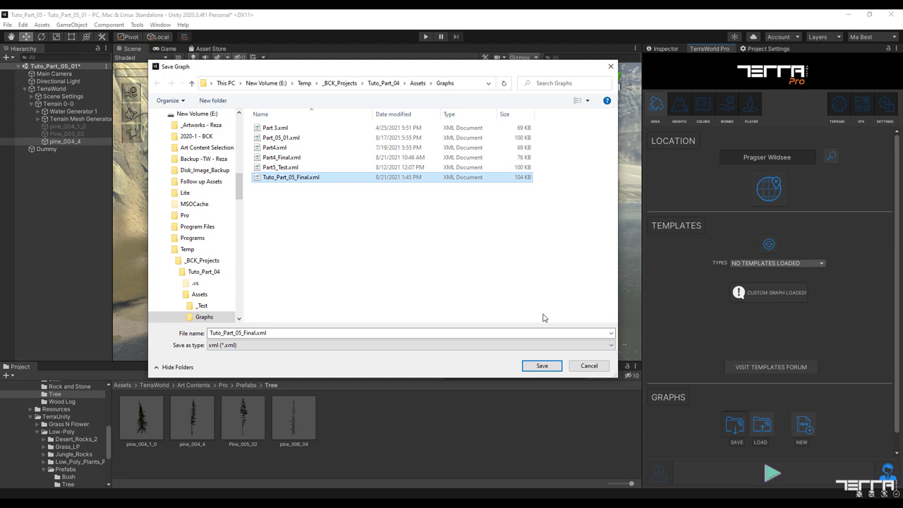
# - Save Tuto_Part_05_Final.xml and select pine_004_1_0 in the Hierarchy
pyautogui.click(542, 365)
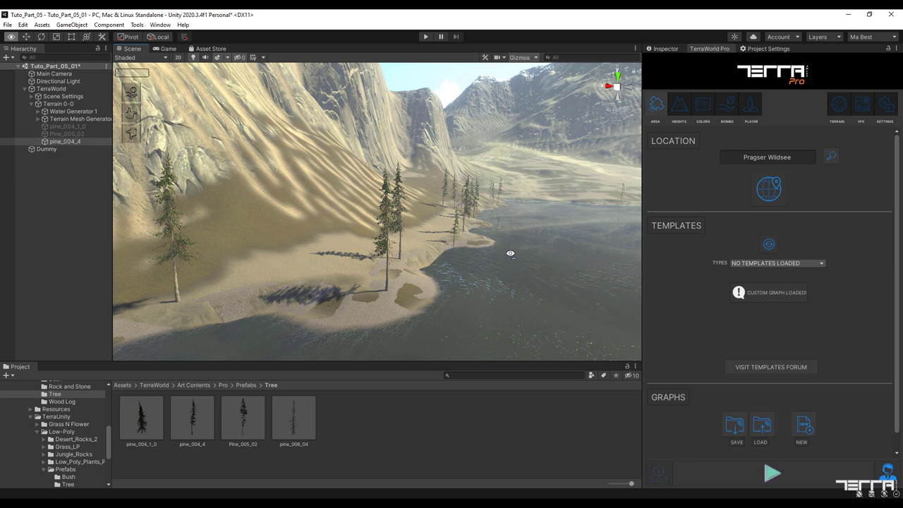
pyautogui.click(64, 125)
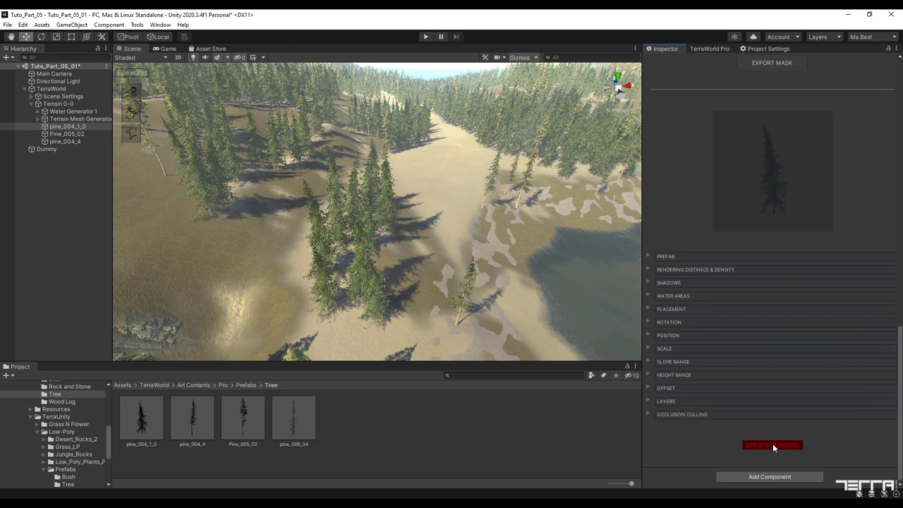
# - Apply the pine_004_1_0 layer changes and select TerraWorld to show World Tools
pyautogui.click(773, 444)
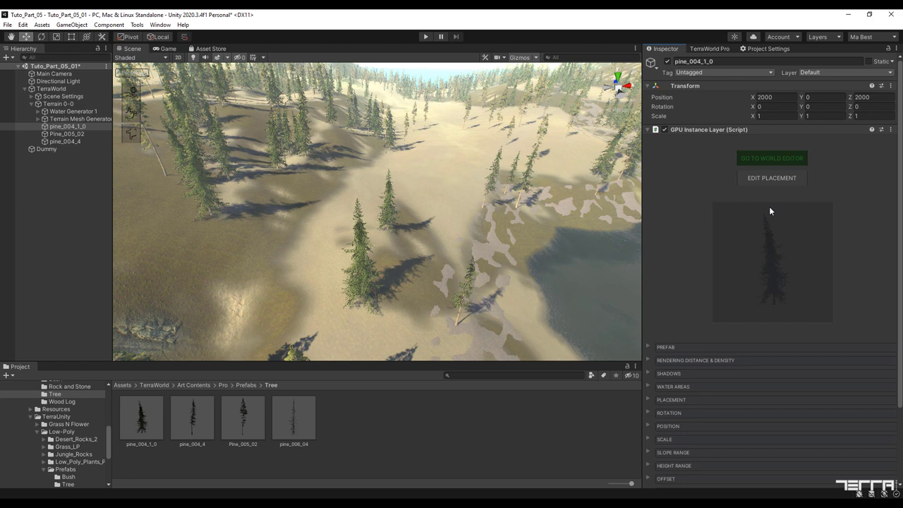
pyautogui.click(51, 88)
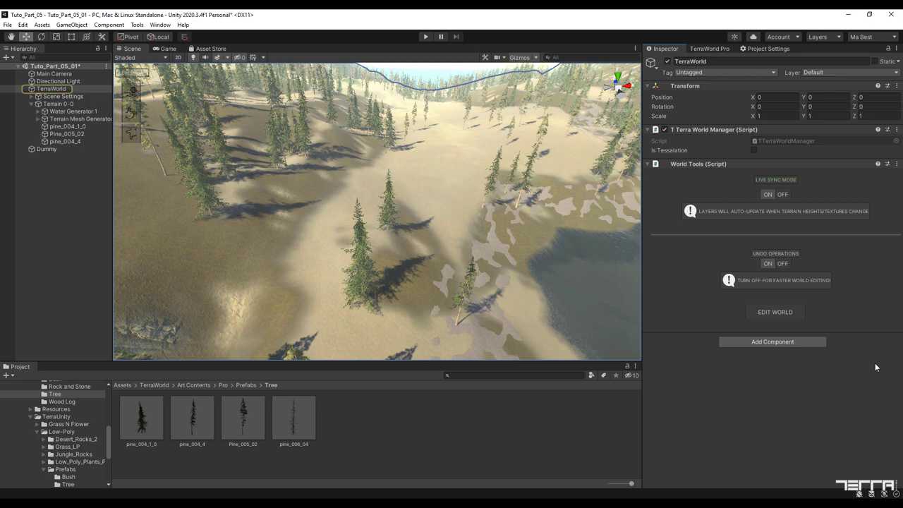
# - Enter Edit World, isolate Pine_005_02, and paint pines onto the central sandy clearing
pyautogui.click(774, 312)
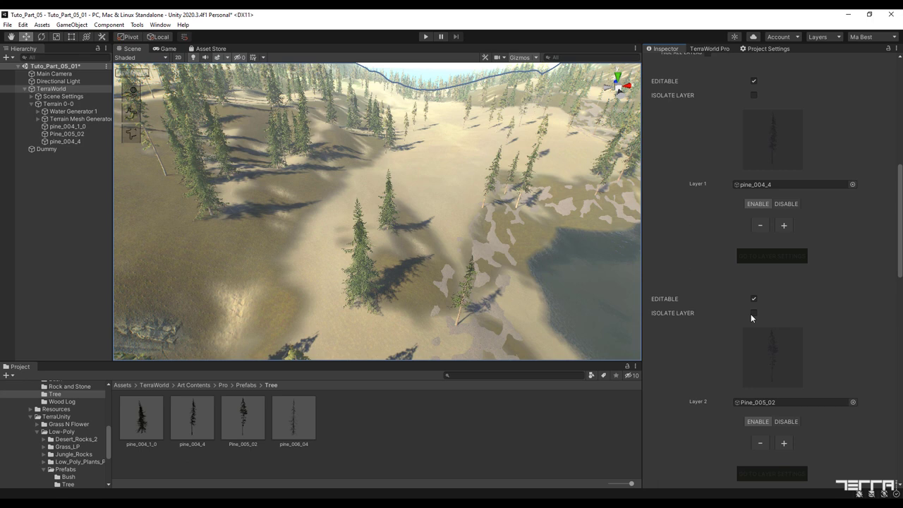
pyautogui.click(752, 313)
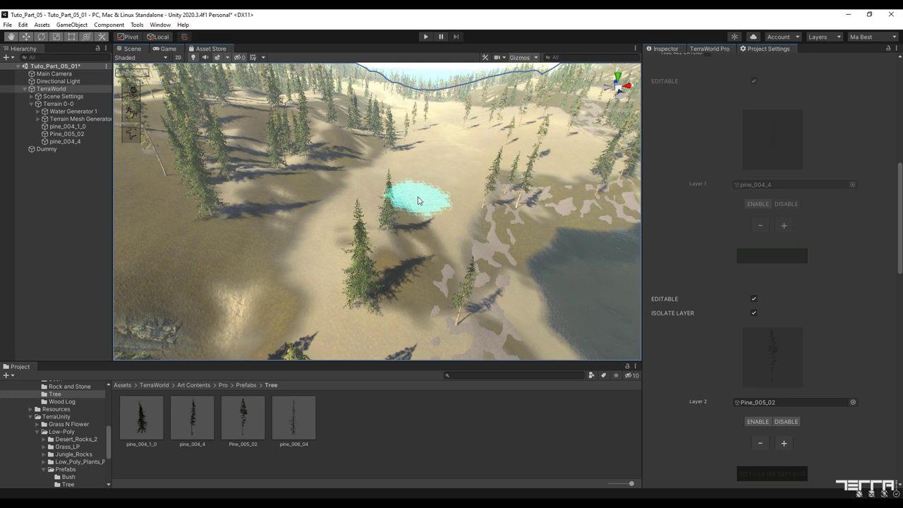
pyautogui.click(753, 313)
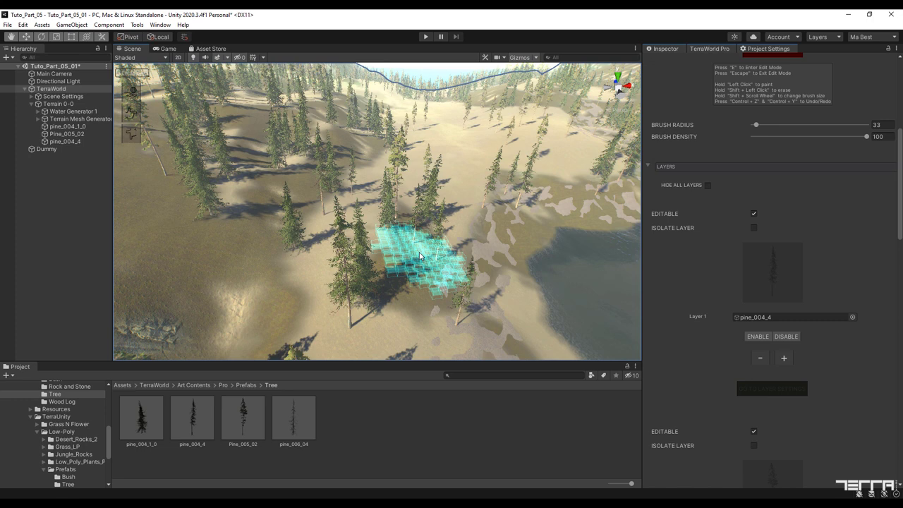
pyautogui.scroll(-3)
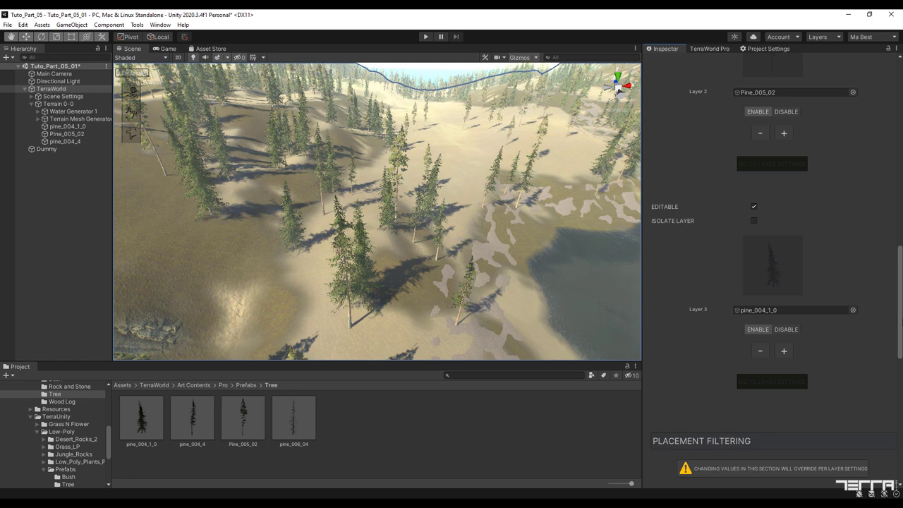
pyautogui.scroll(-3)
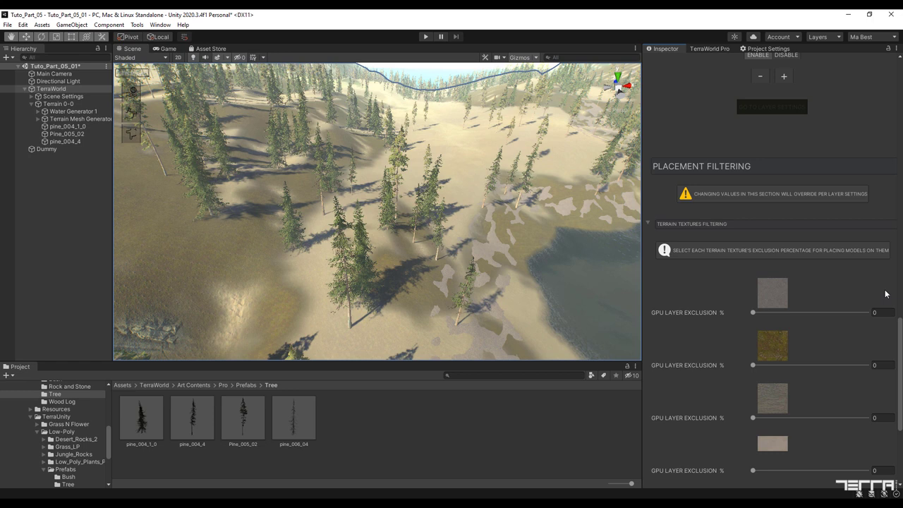
pyautogui.scroll(-3)
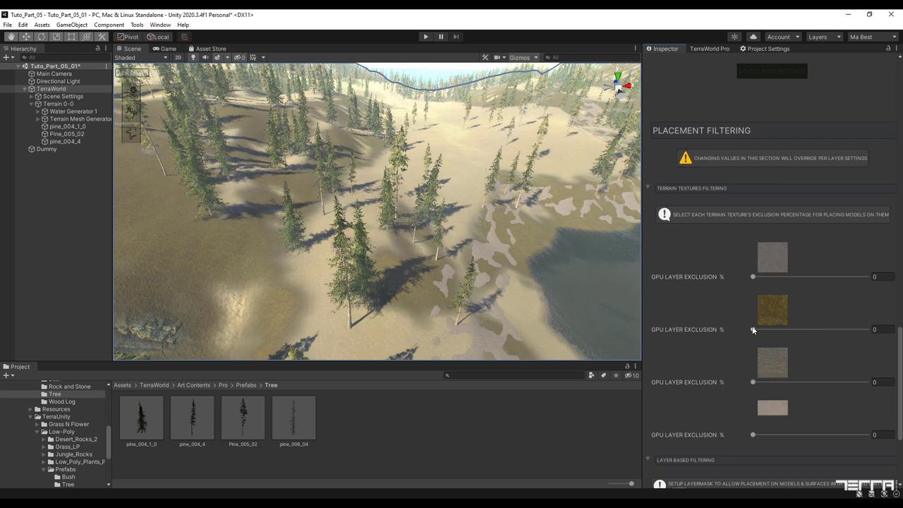